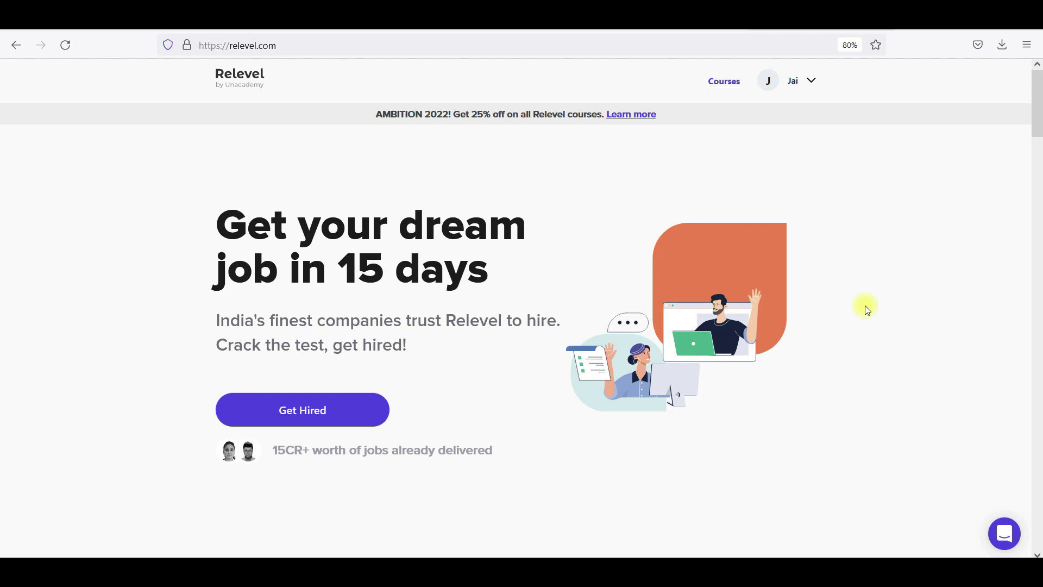
mouse_move(866, 241)
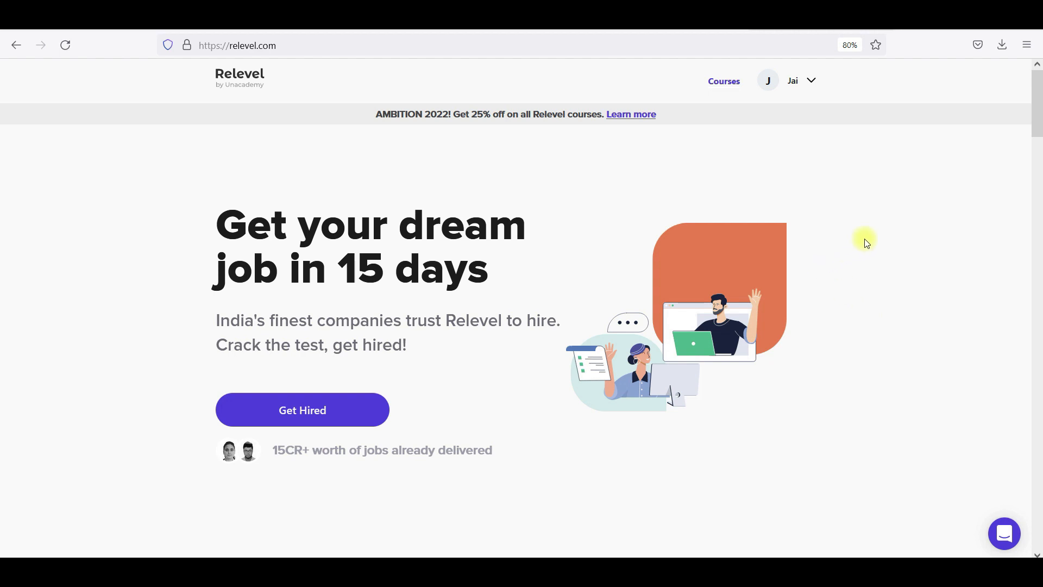
mouse_move(818, 218)
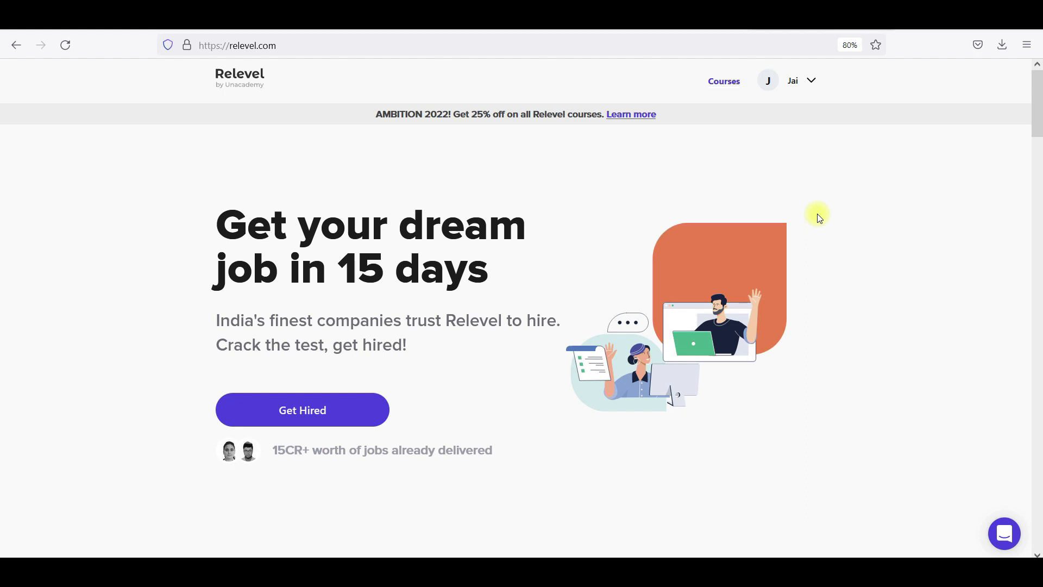
mouse_move(843, 214)
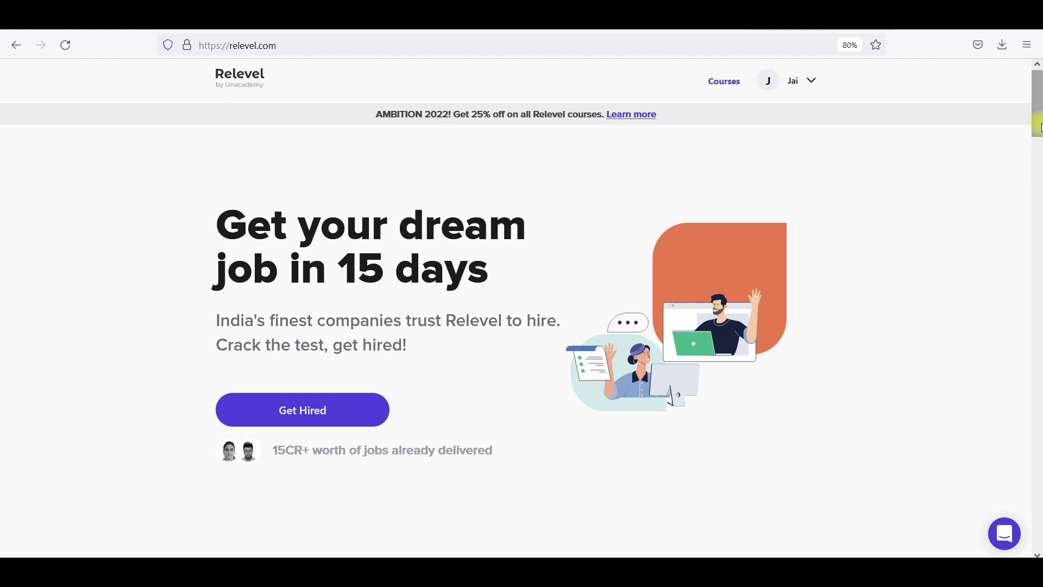
Finish browsing the Relevel homepage and go to webwhiteboard.com for a blank board.
scroll("down", 3)
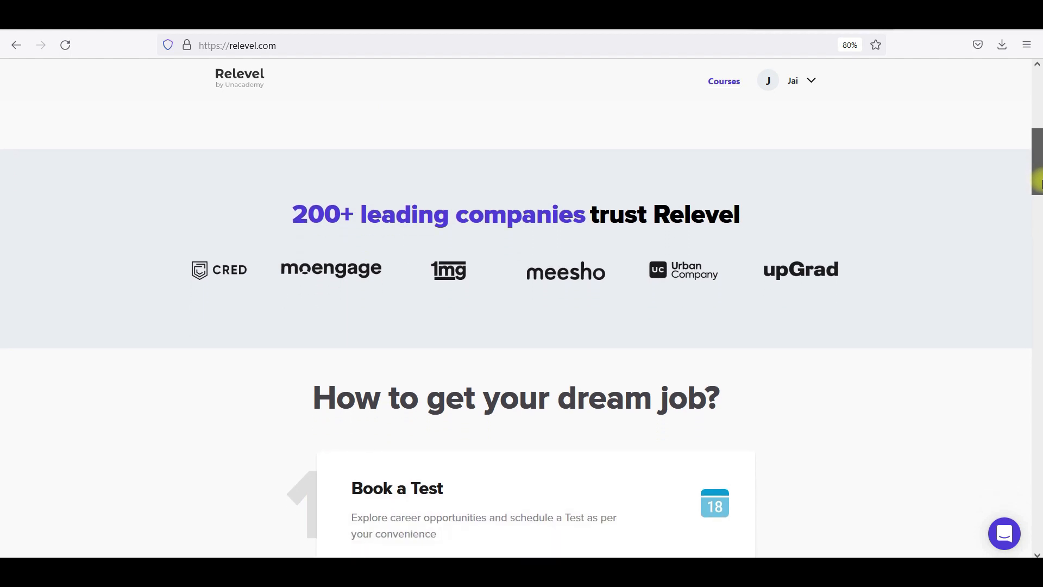
scroll("down", 3)
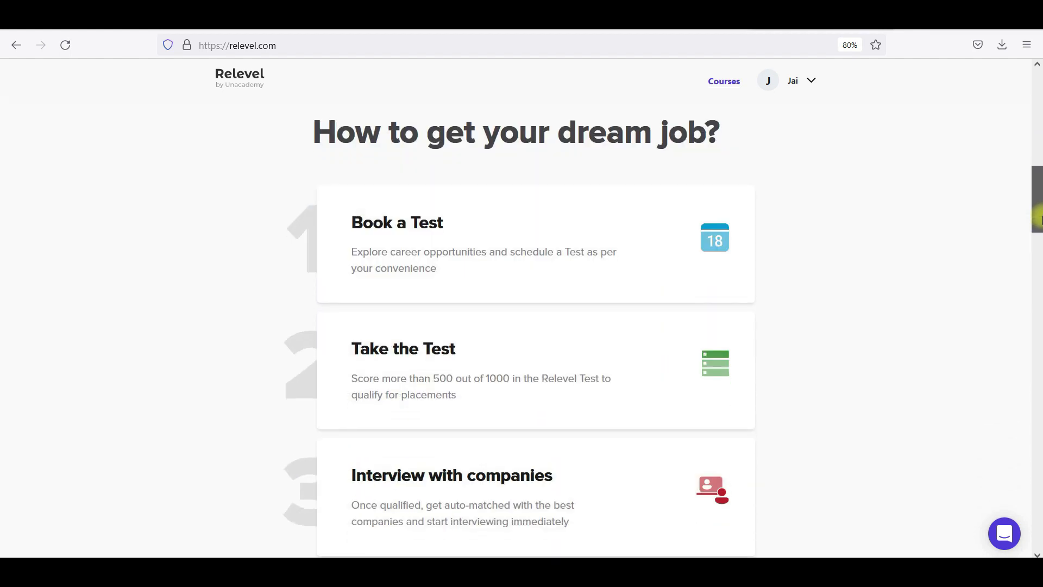
scroll("down", 3)
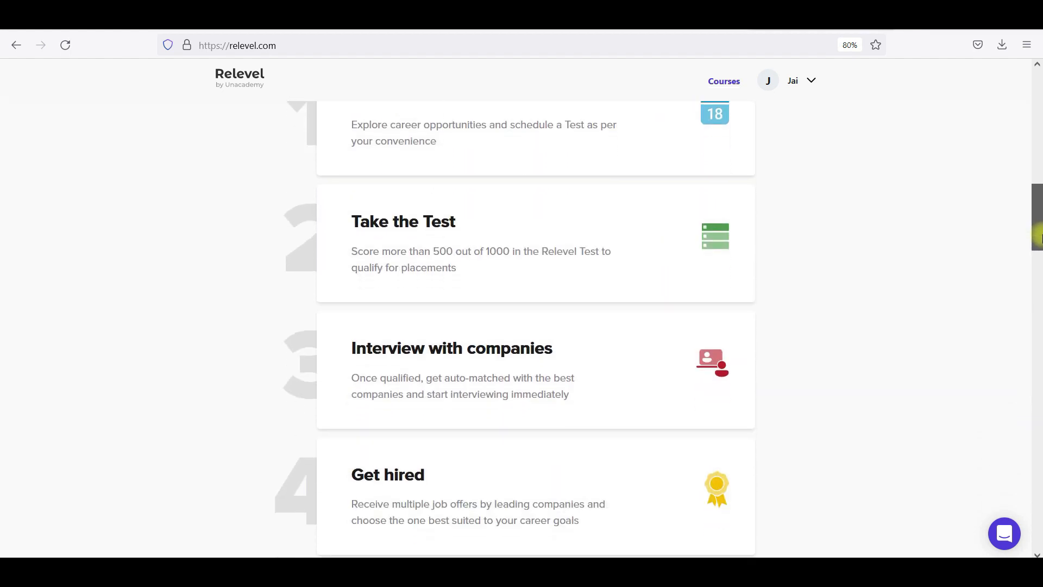
scroll("down", 3)
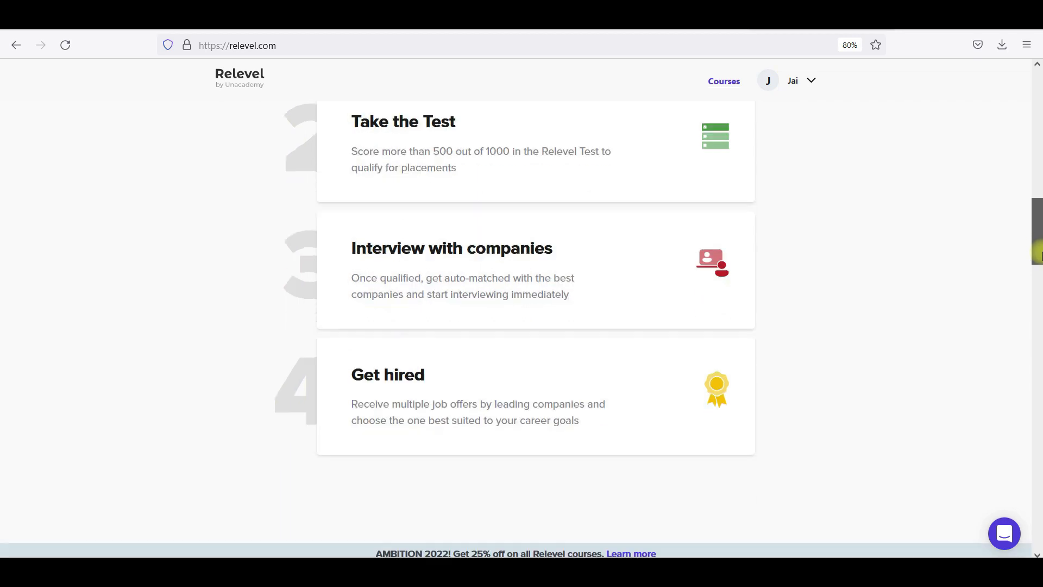
scroll("up", 3)
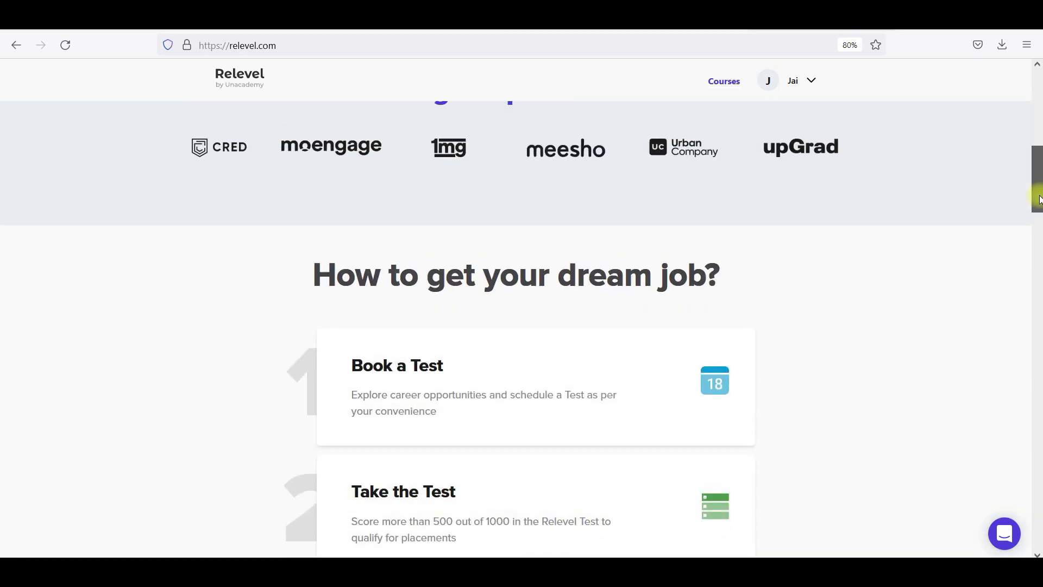
scroll("up", 3)
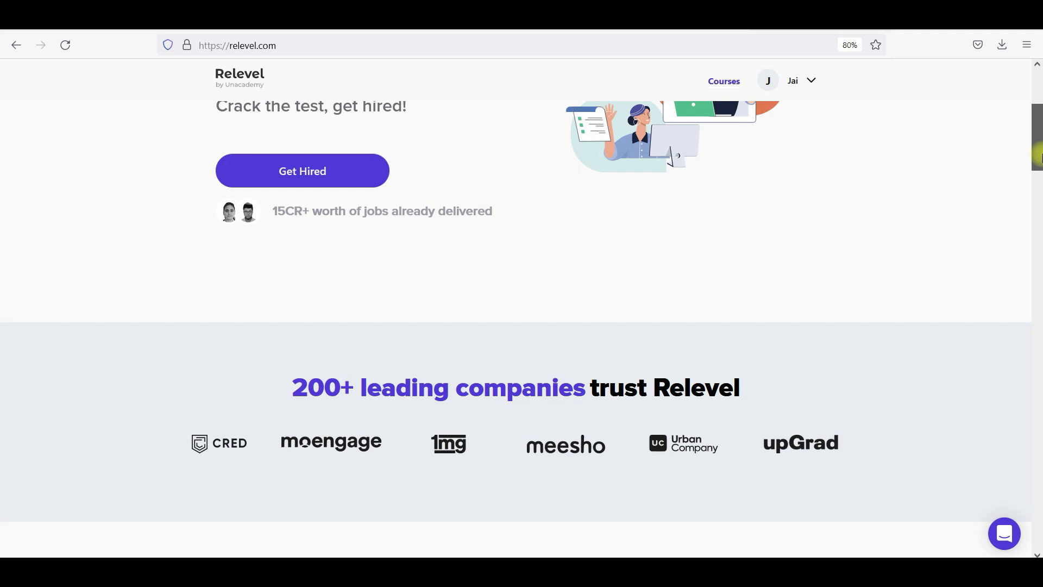
scroll("down", 3)
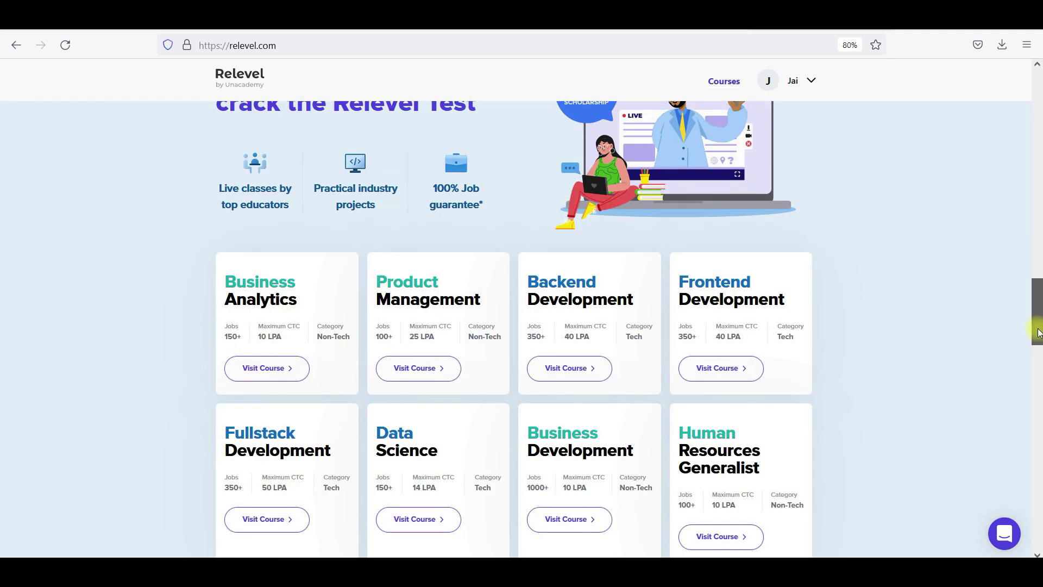
scroll("down", 3)
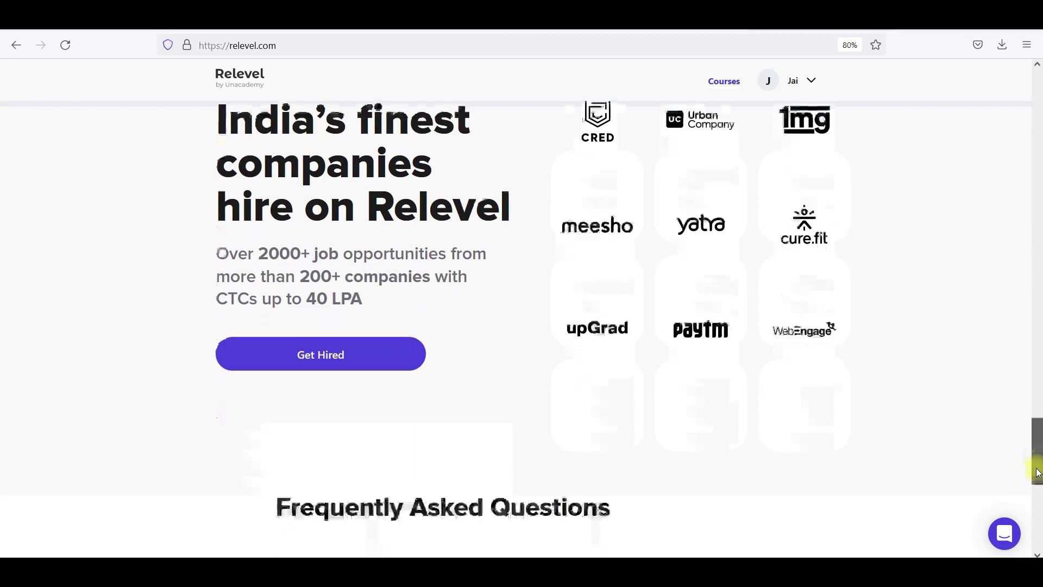
scroll("down", 3)
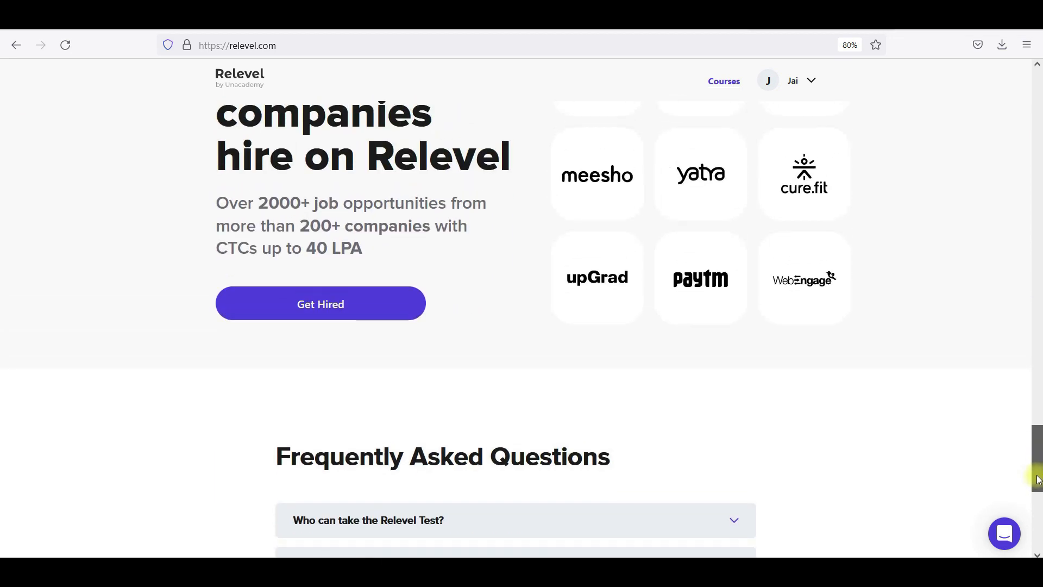
scroll("down", 3)
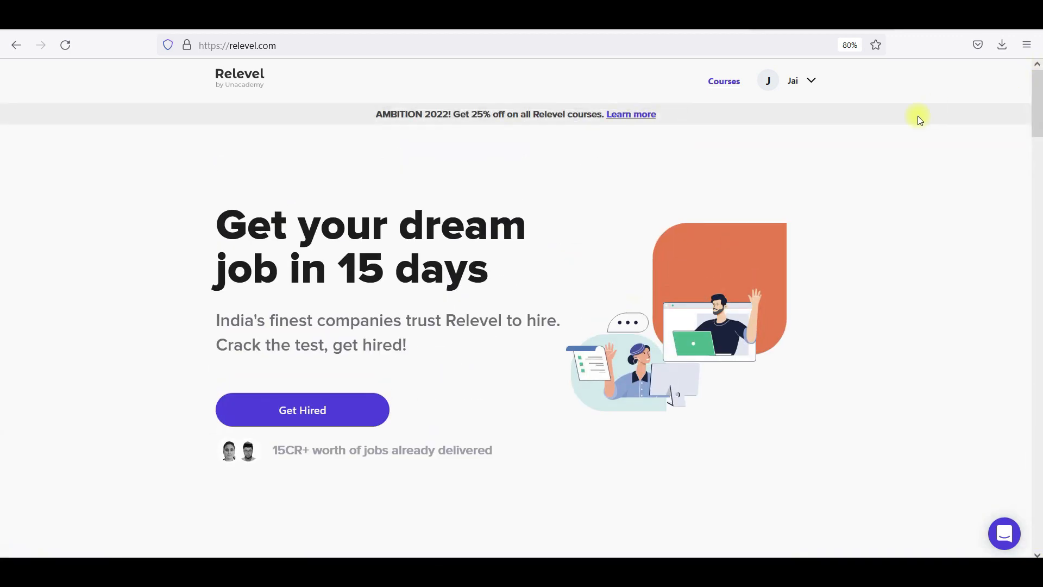
mouse_move(829, 115)
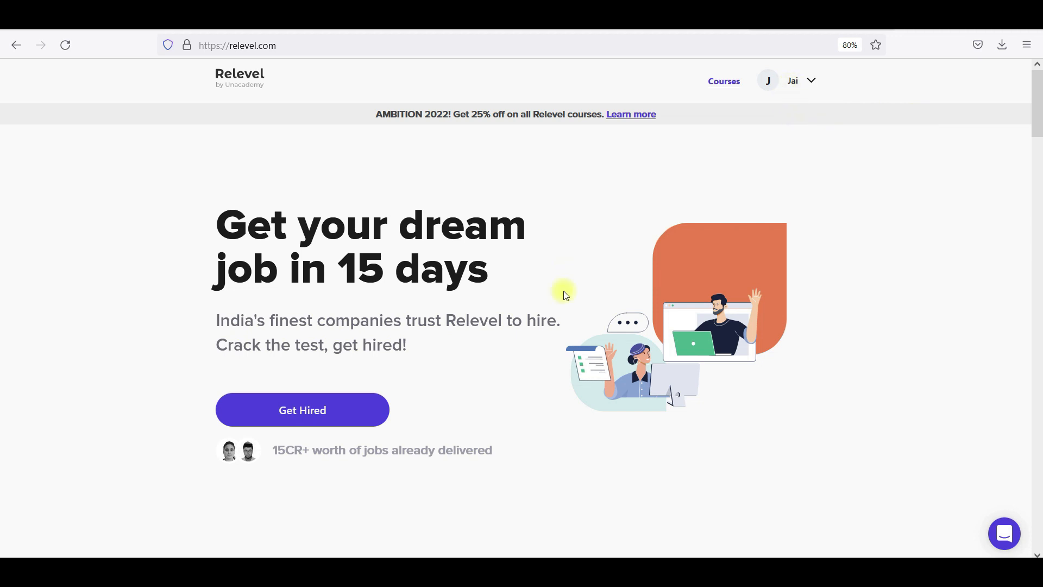
left_click(302, 410)
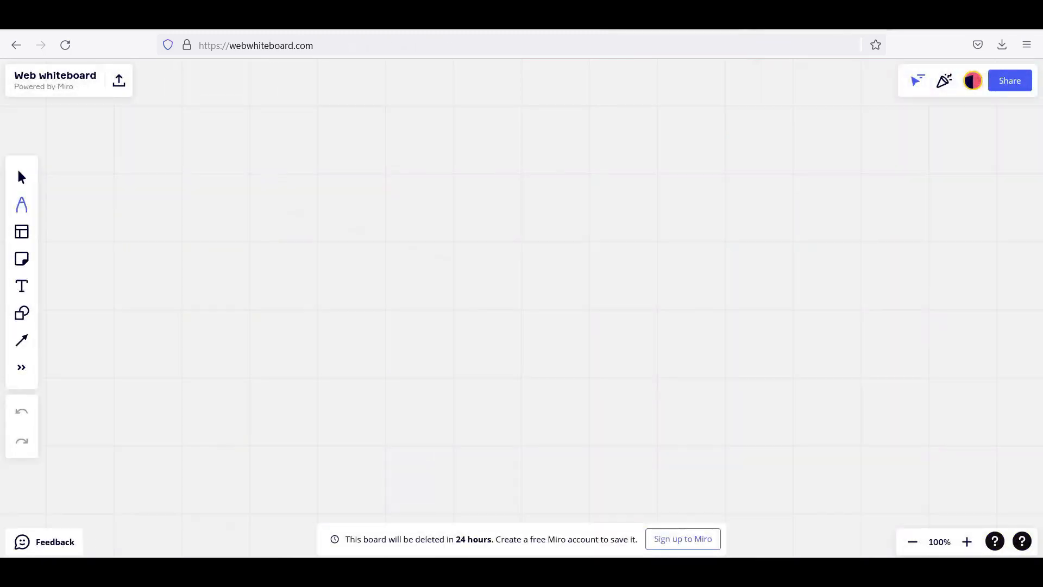
Handwrite the company name with an arrow across the top of the board.
left_click_drag(253, 213, 542, 107)
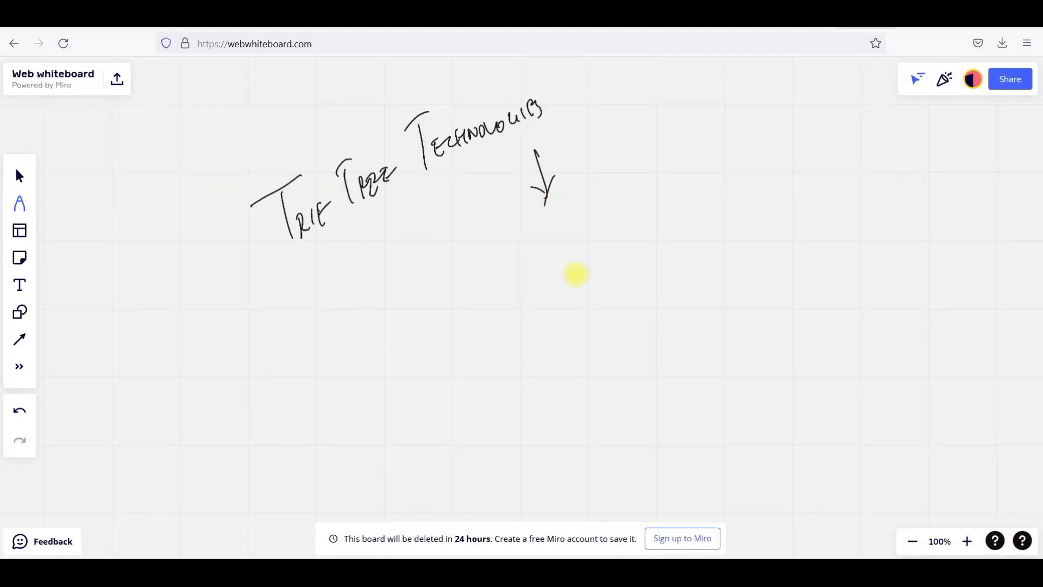
mouse_move(568, 259)
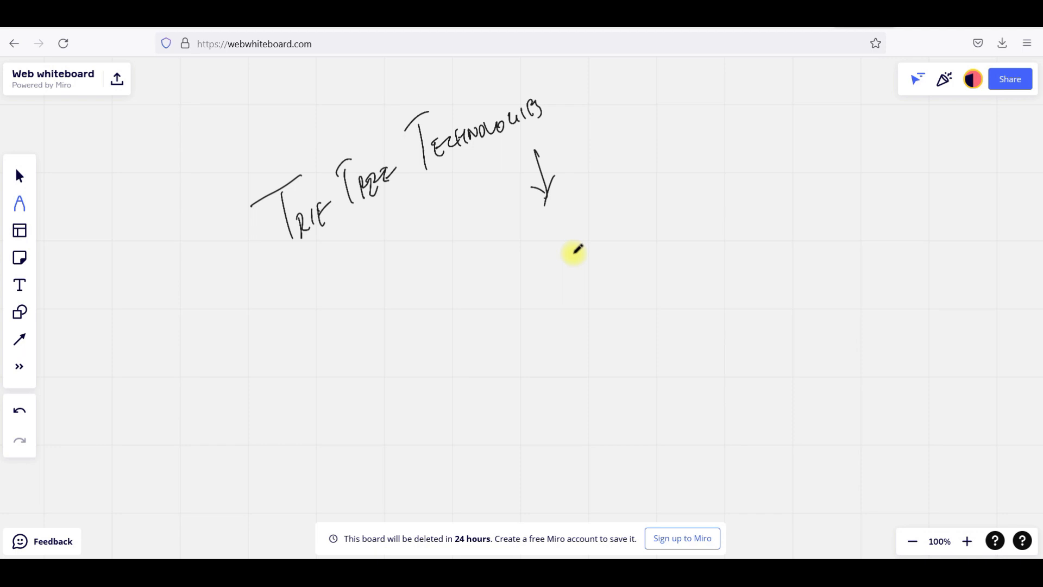
mouse_move(573, 220)
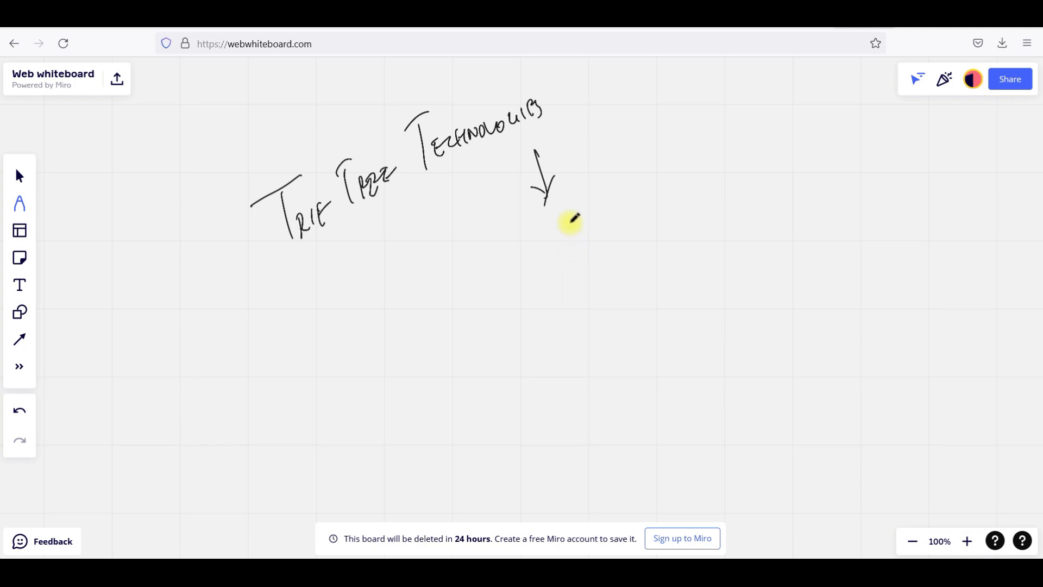
left_click_drag(570, 220, 485, 295)
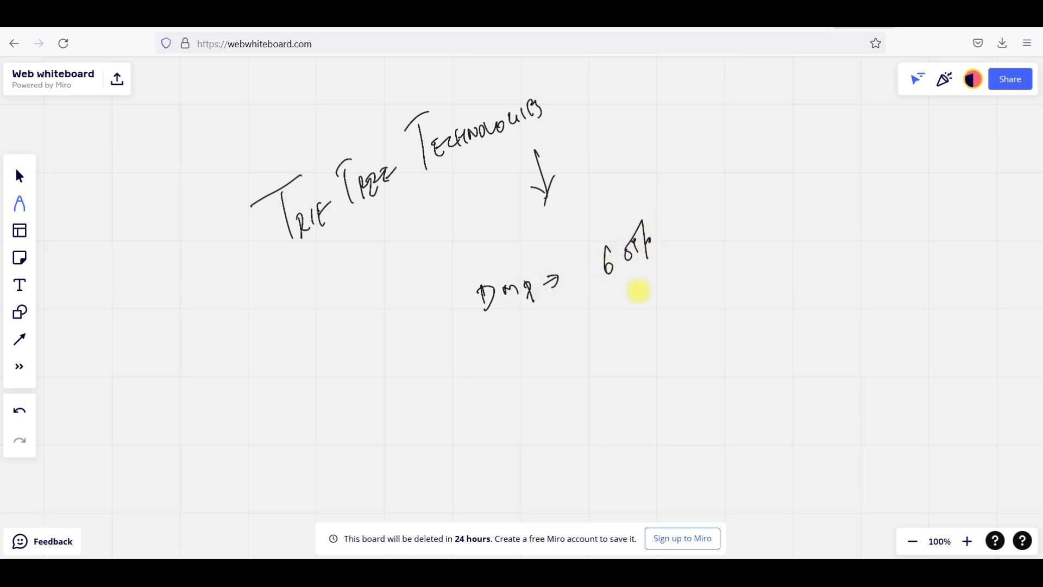
Write [40%] under the 60% with a tick and (hours), then the second label below.
left_click_drag(609, 303, 665, 280)
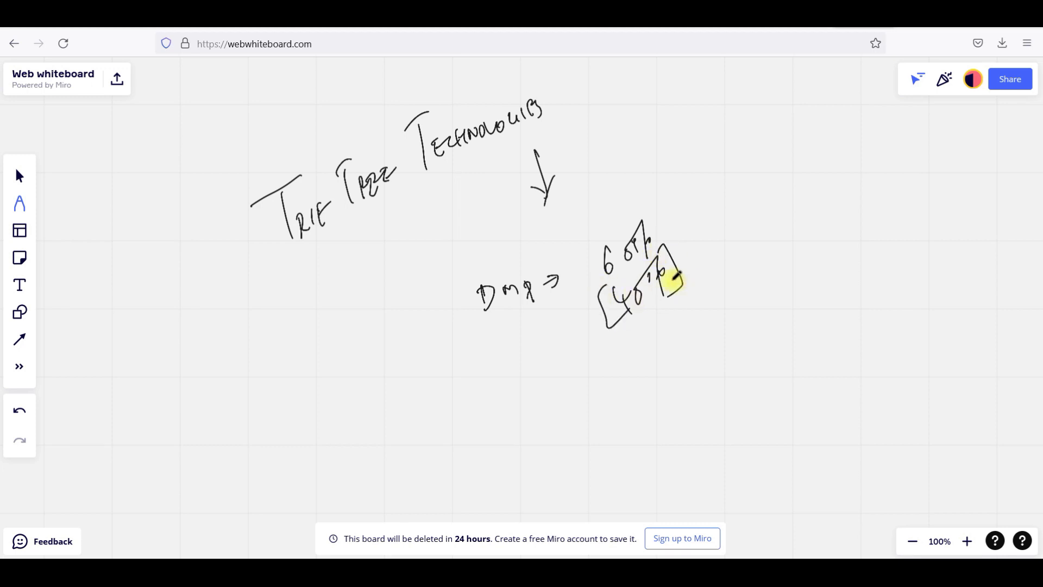
left_click_drag(678, 272, 724, 266)
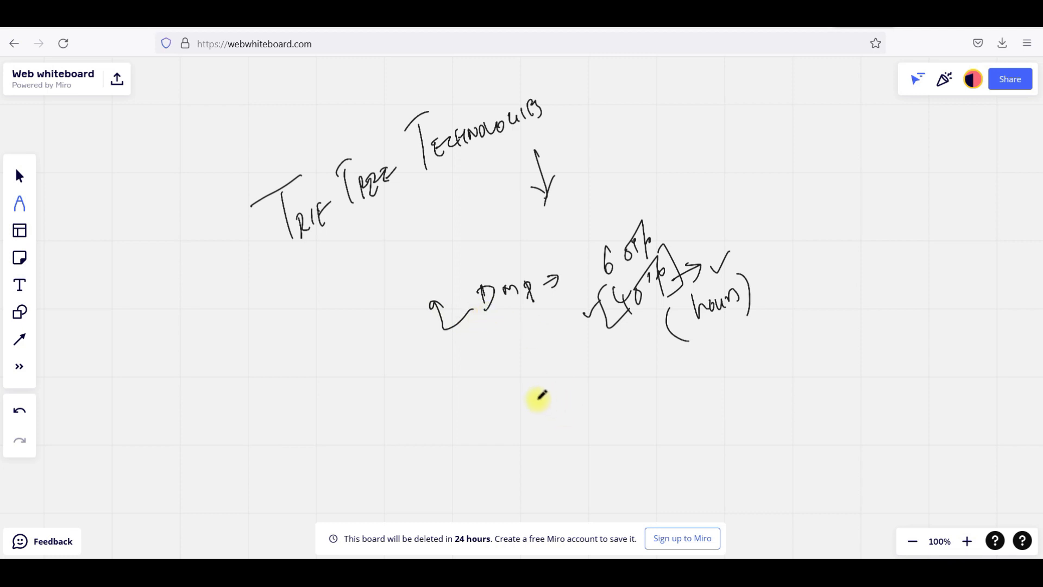
left_click_drag(515, 413, 562, 410)
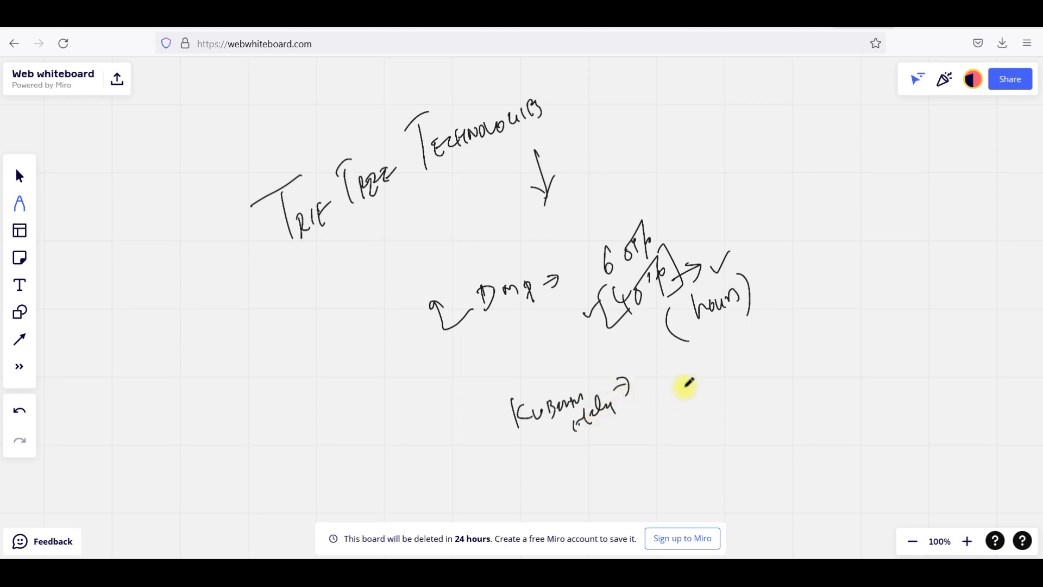
Write 40% and 60% with ticks beside the second label and a circled 24 top right.
left_click_drag(661, 373, 728, 360)
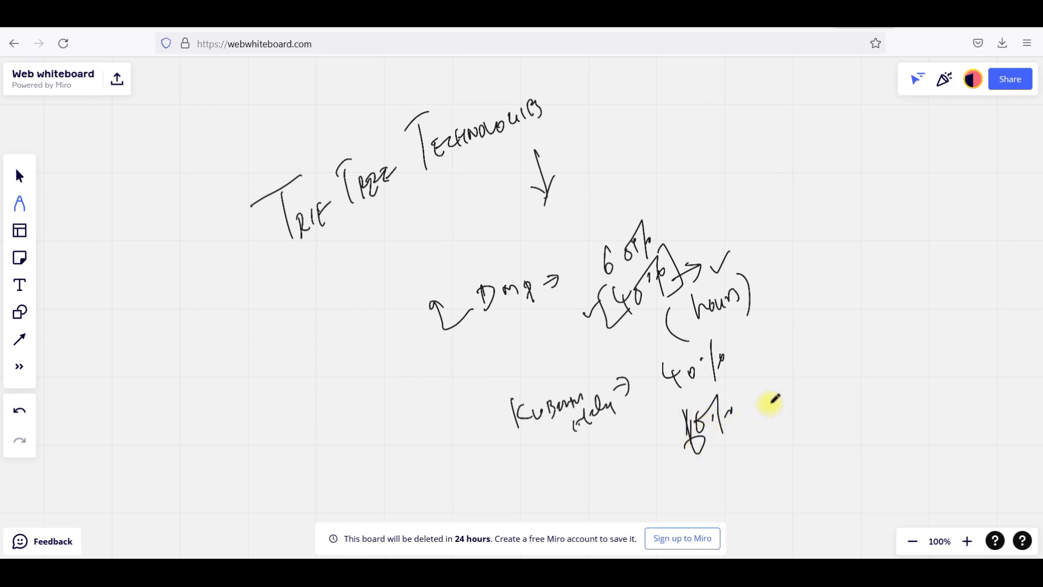
mouse_move(752, 360)
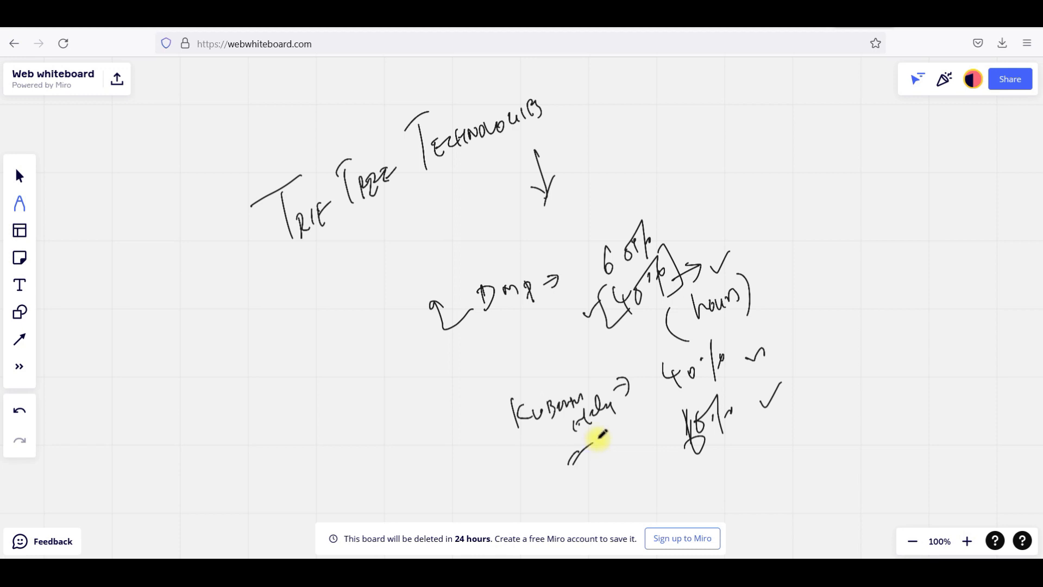
mouse_move(799, 168)
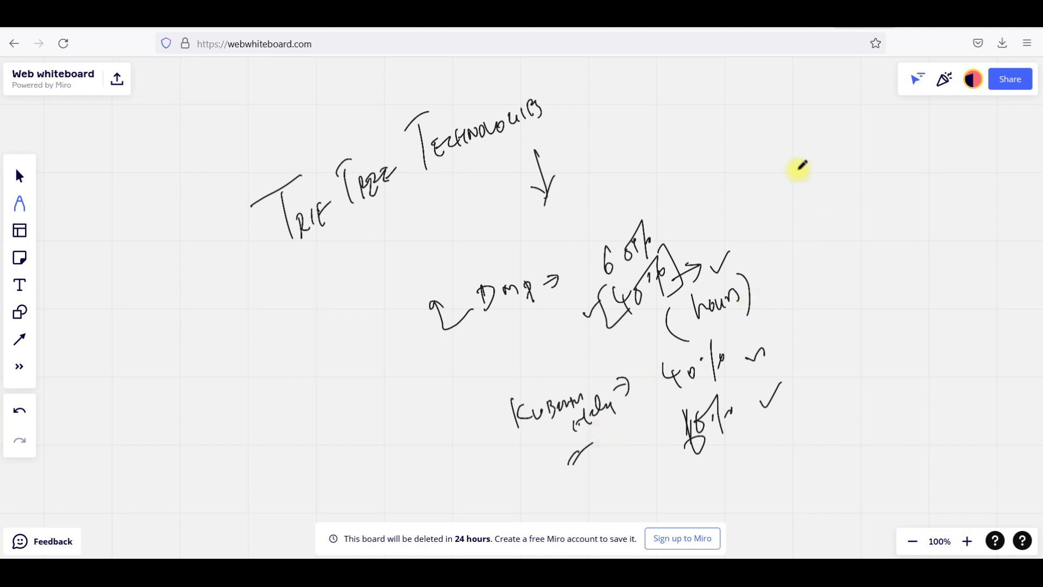
left_click_drag(818, 153, 809, 200)
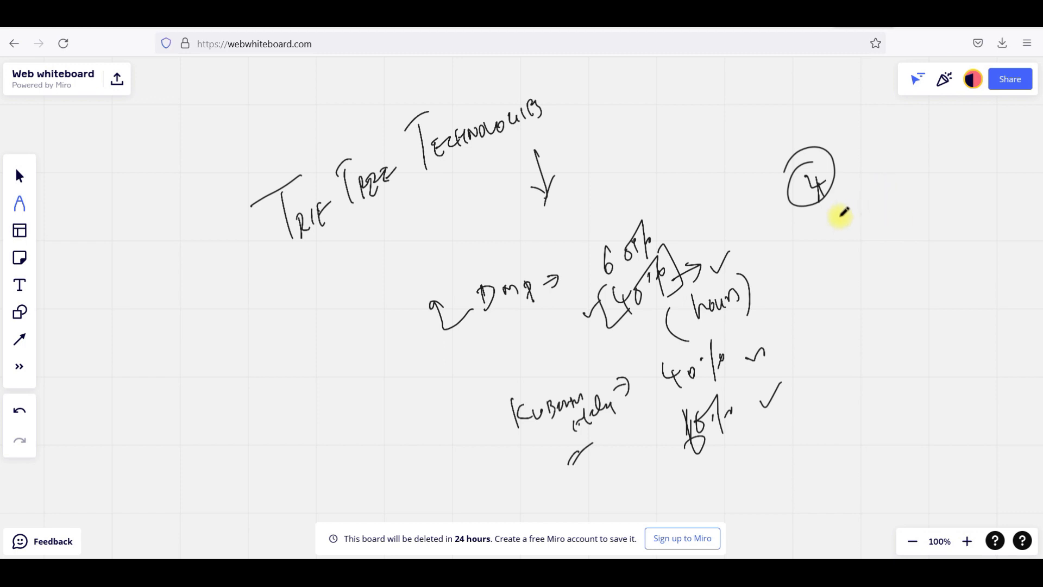
Draw ticks beside the circled 24 and the (members) (29) note with an arrow on the left.
left_click_drag(834, 216, 864, 197)
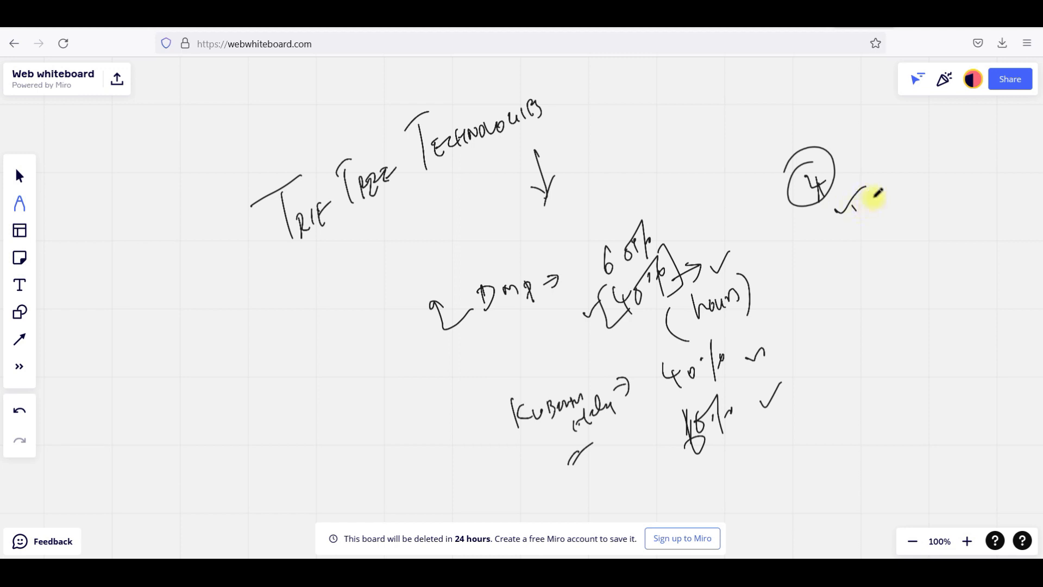
left_click_drag(852, 207, 871, 233)
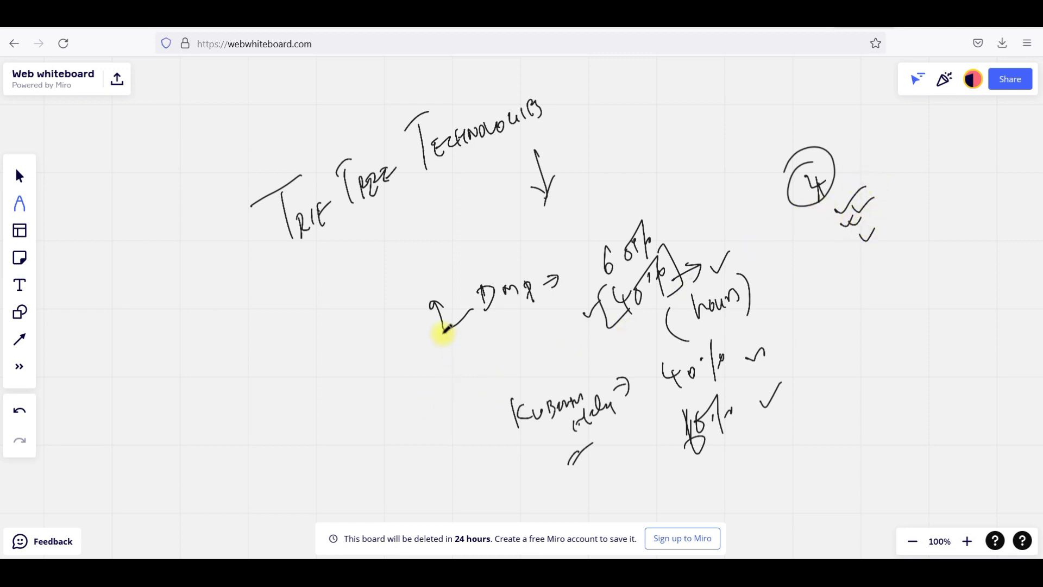
left_click_drag(413, 312, 445, 363)
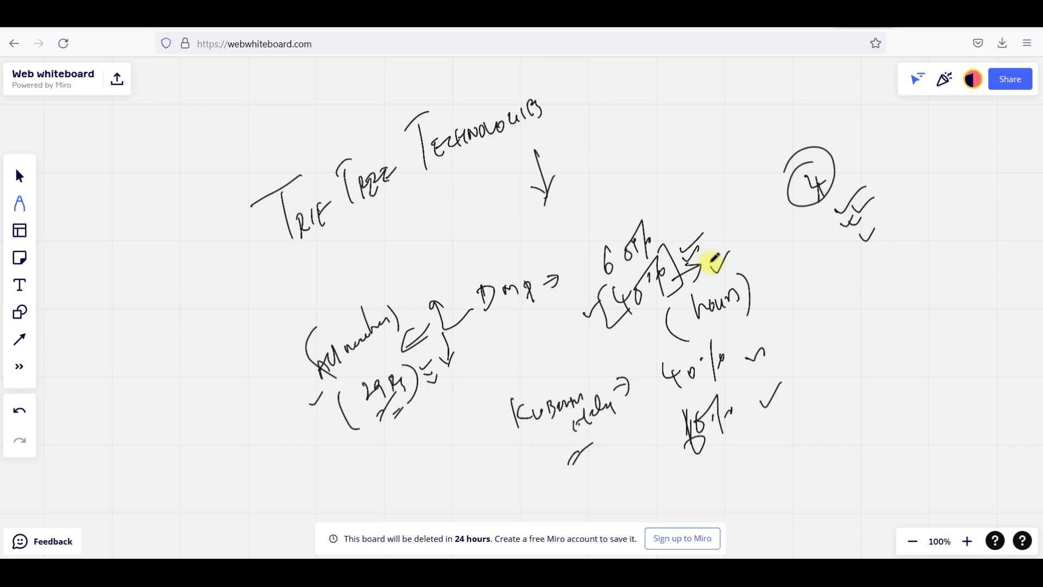
mouse_move(711, 260)
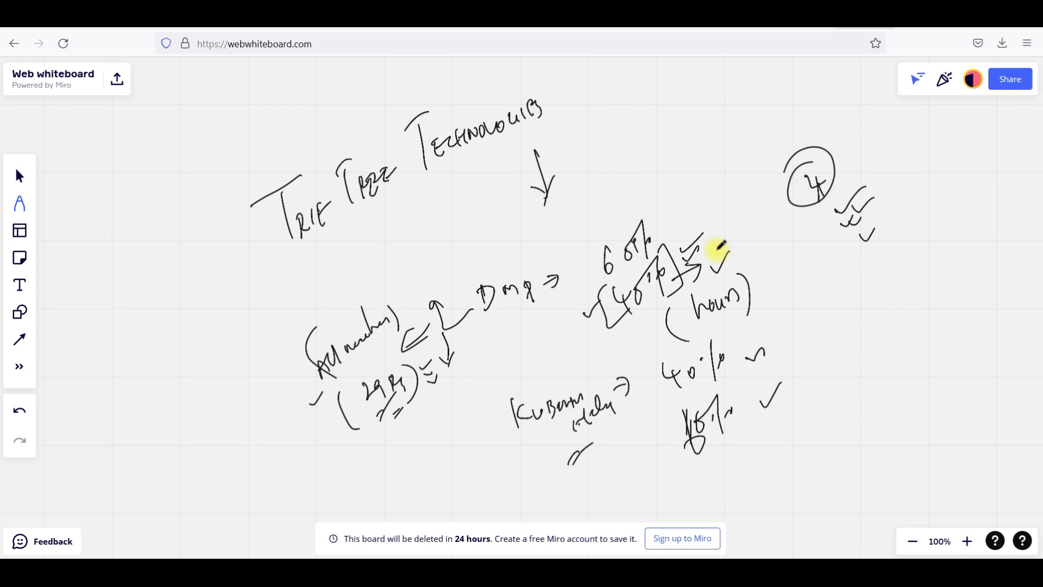
mouse_move(811, 279)
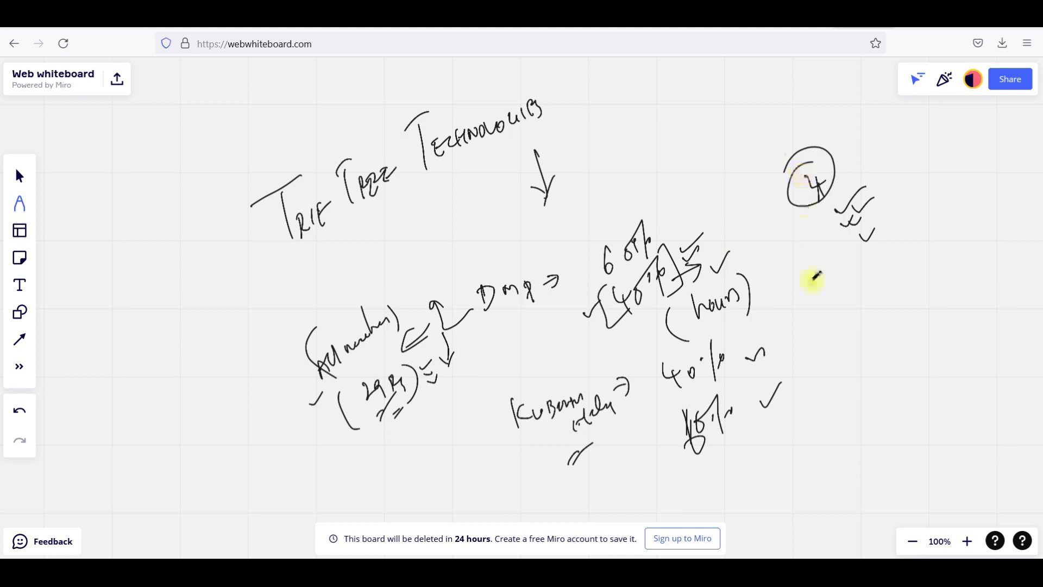
Draw a short tick stroke beneath the 60% note at the bottom.
left_click_drag(812, 280, 745, 456)
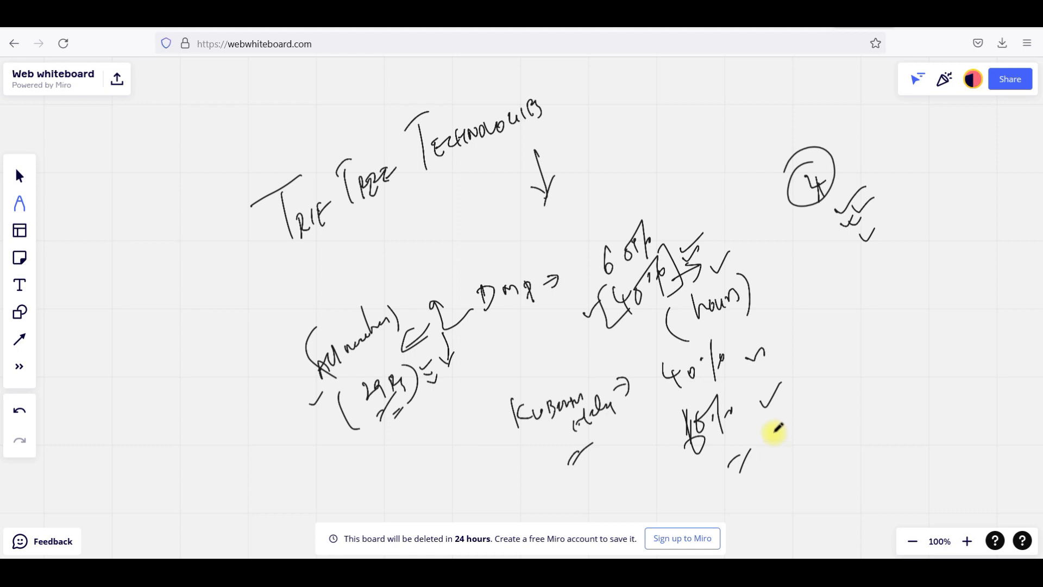
mouse_move(808, 410)
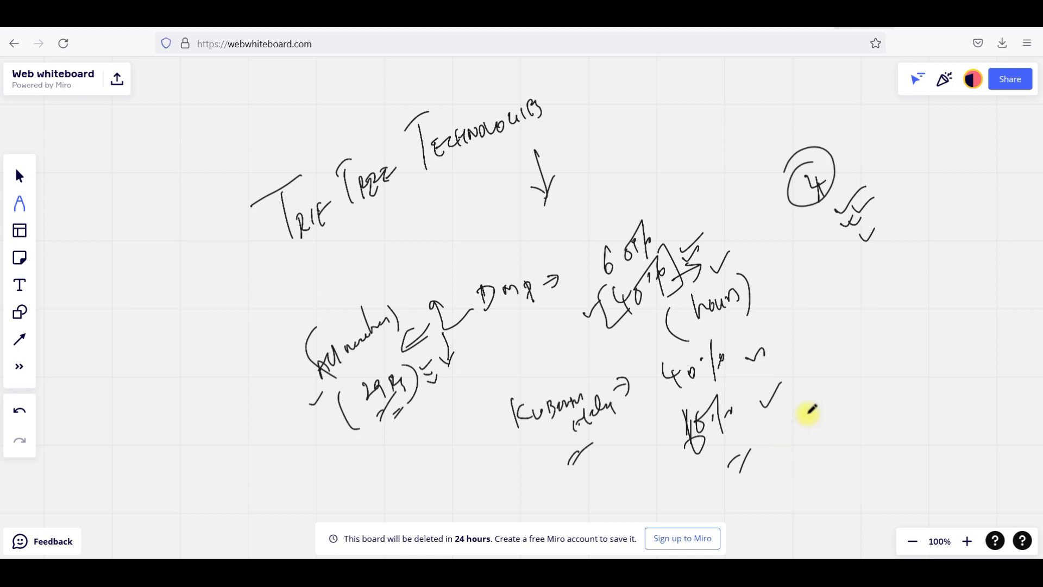
mouse_move(807, 427)
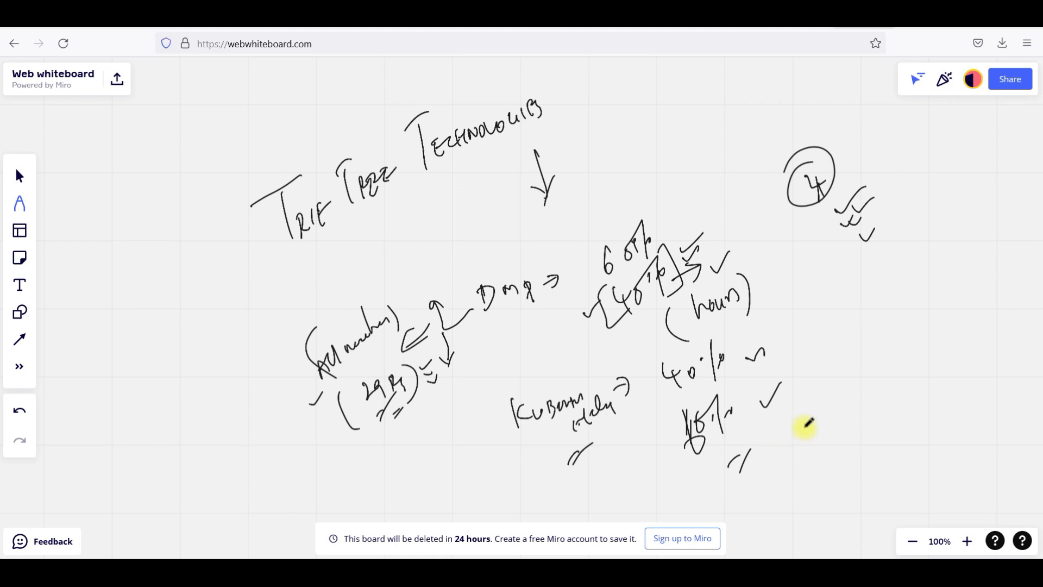
mouse_move(870, 358)
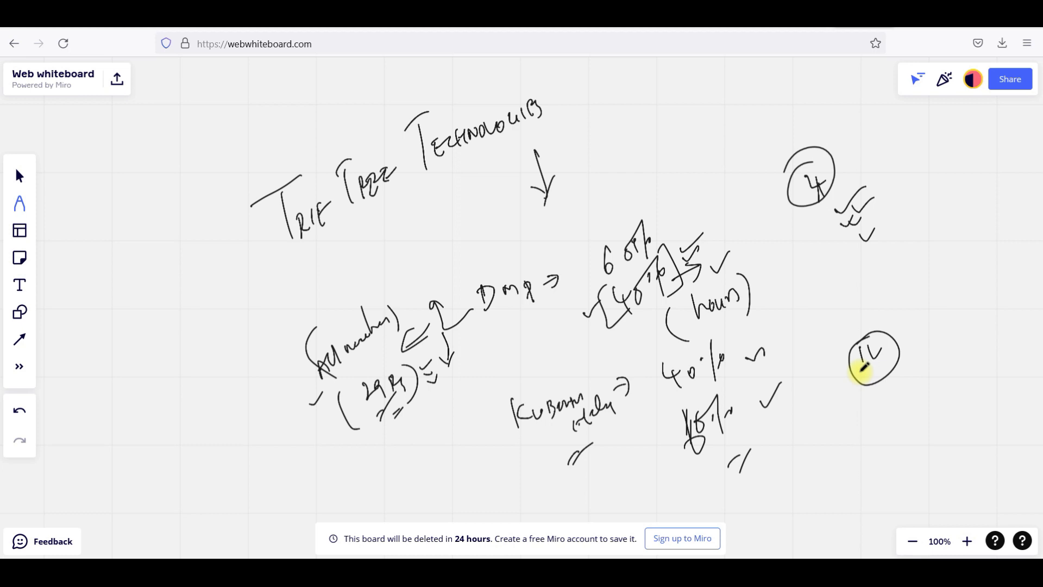
mouse_move(911, 274)
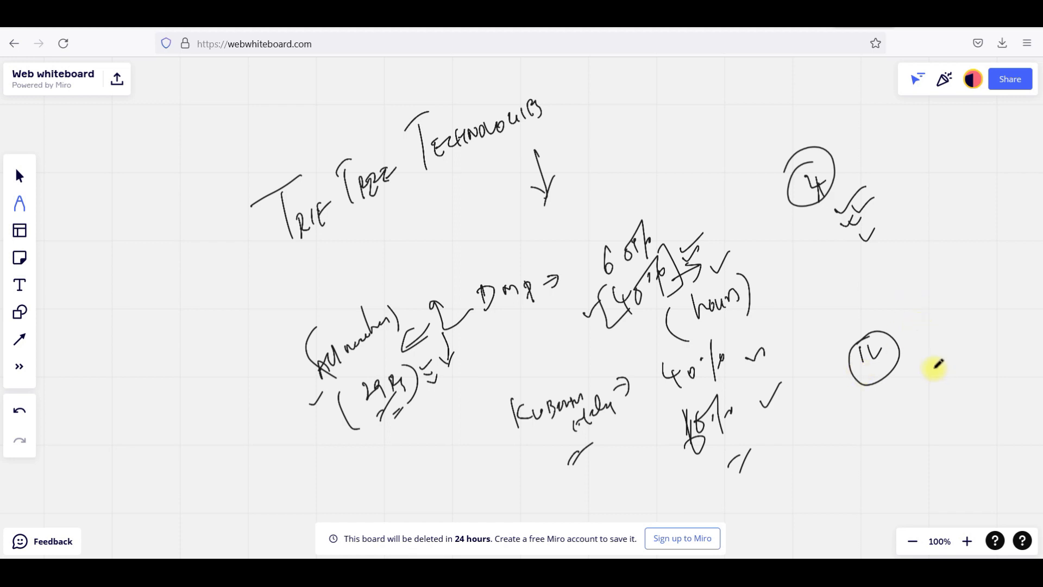
mouse_move(921, 332)
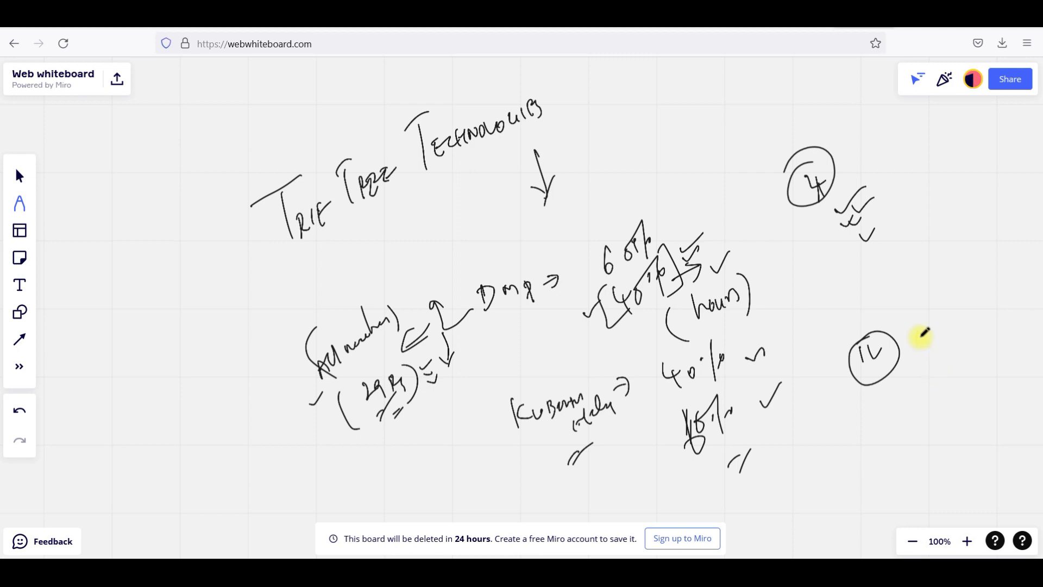